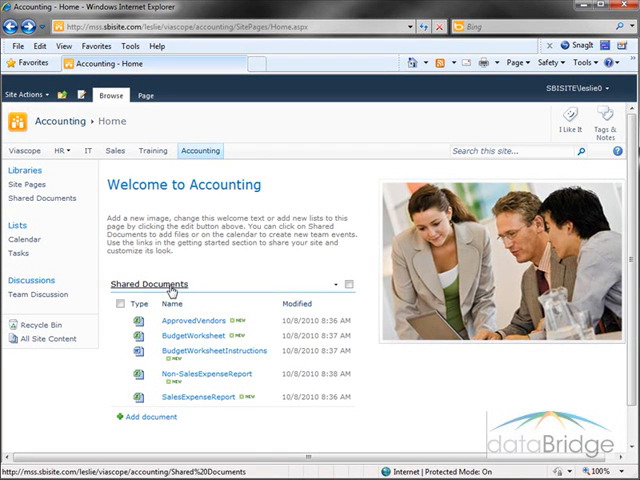
Step: Go into the Accounting site's Shared Documents library
click(150, 284)
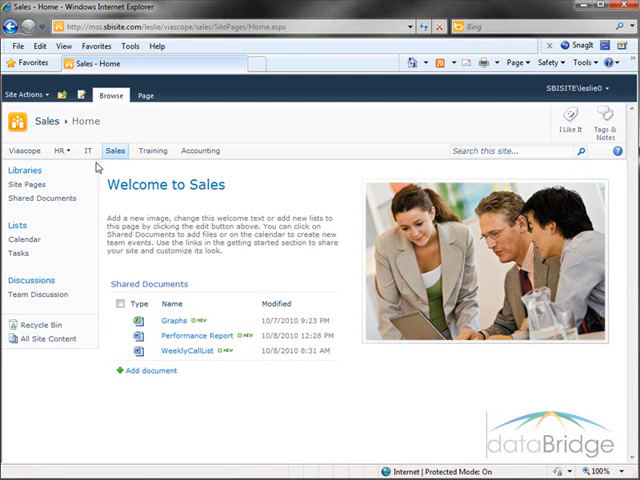
mouse_move(156, 284)
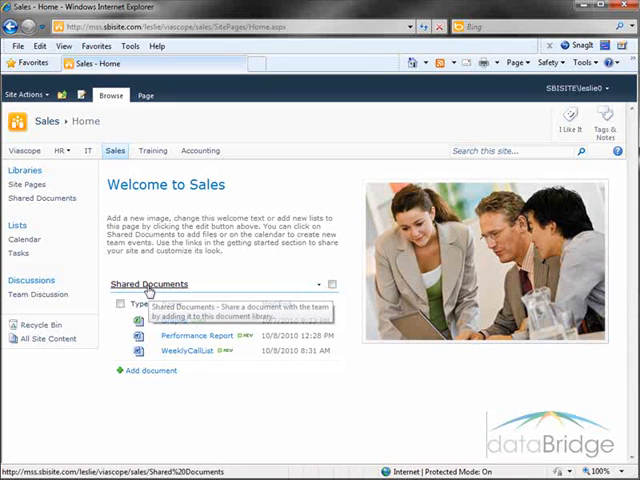
Step: Review the Sales Shared Documents library, then return to the Accounting site
click(150, 284)
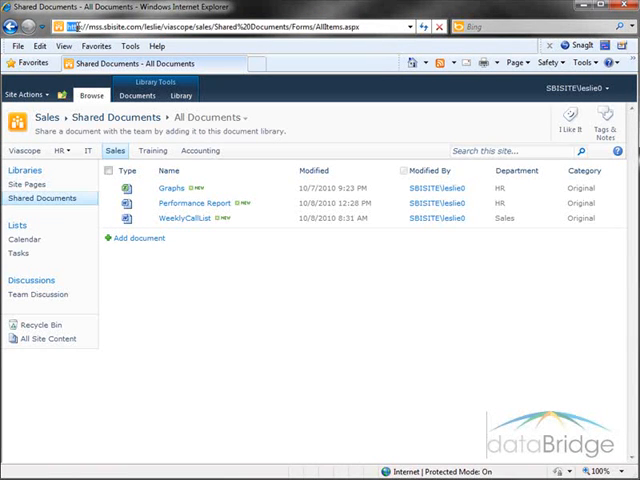
click(180, 28)
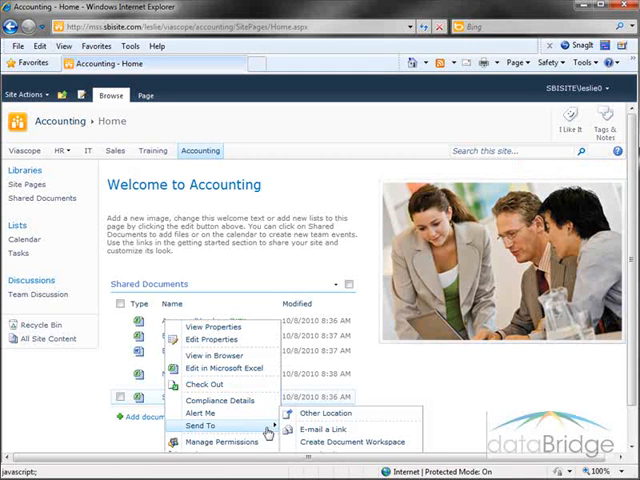
mouse_move(330, 412)
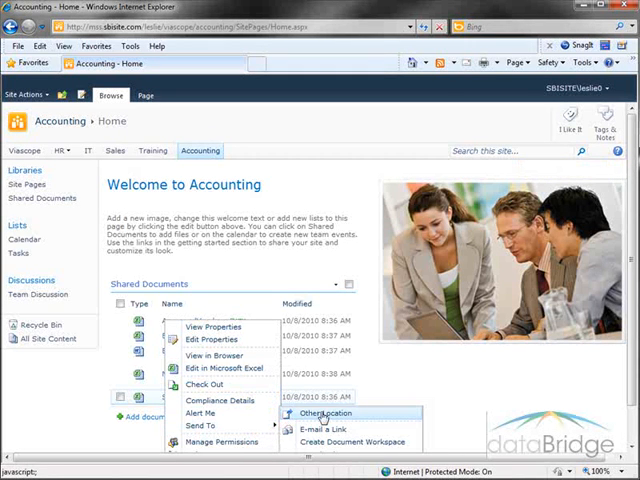
Step: Send SalesExpenseReport to Other Location with the Sales library URL as destination and update prompts set to Yes
click(324, 412)
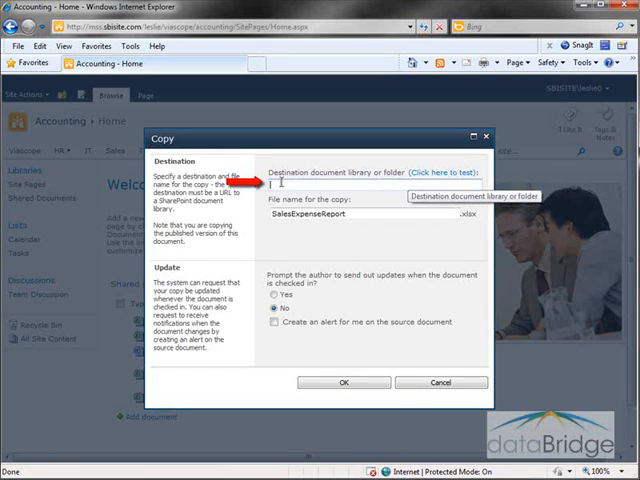
right_click(300, 186)
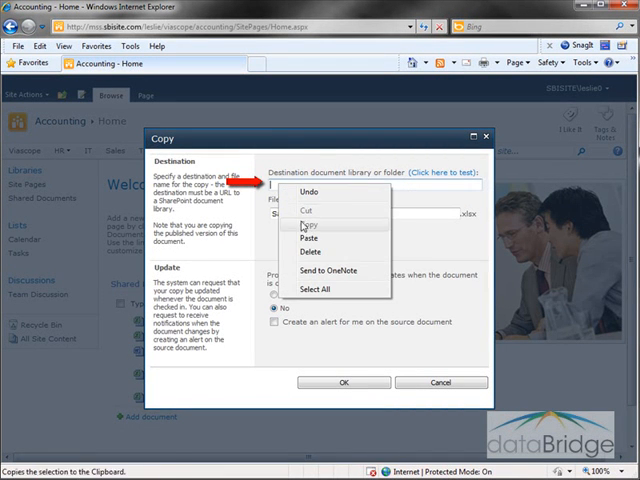
click(312, 252)
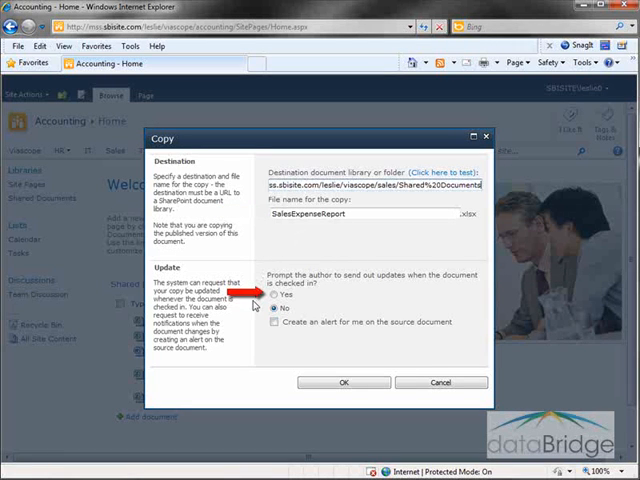
click(276, 296)
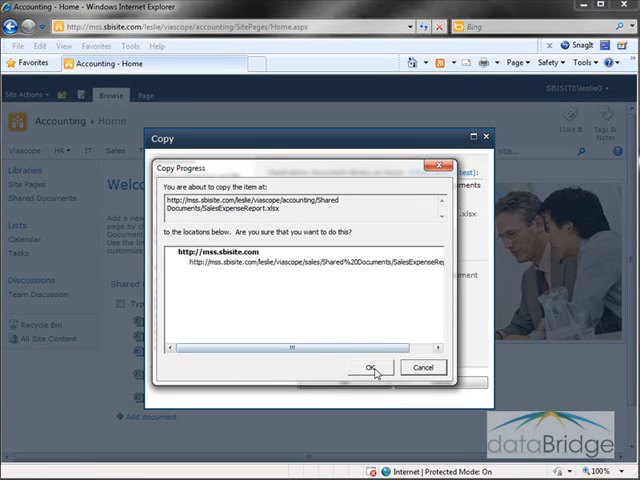
Step: Confirm the copy, acknowledge the success message and dismiss the Copy dialog
click(368, 368)
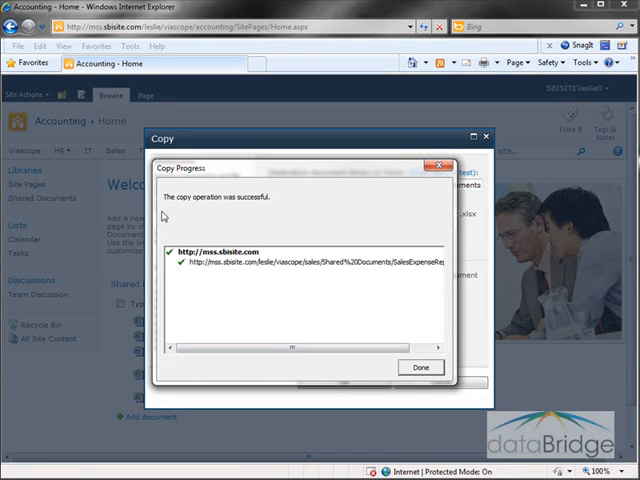
mouse_move(308, 240)
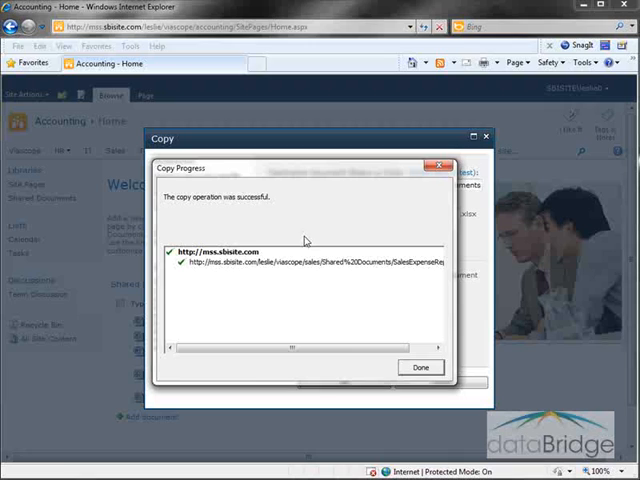
click(420, 368)
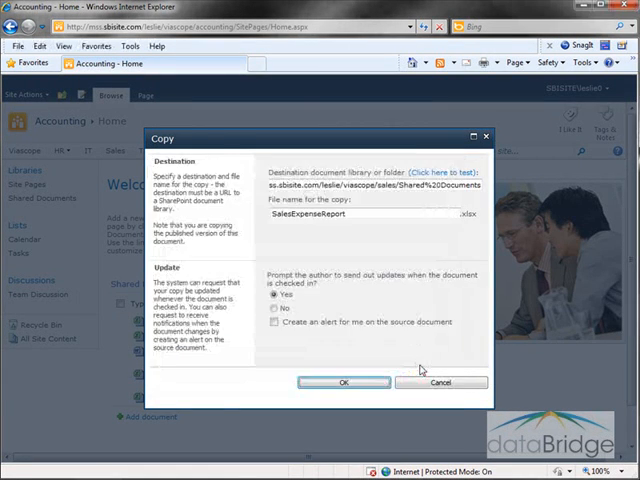
click(344, 382)
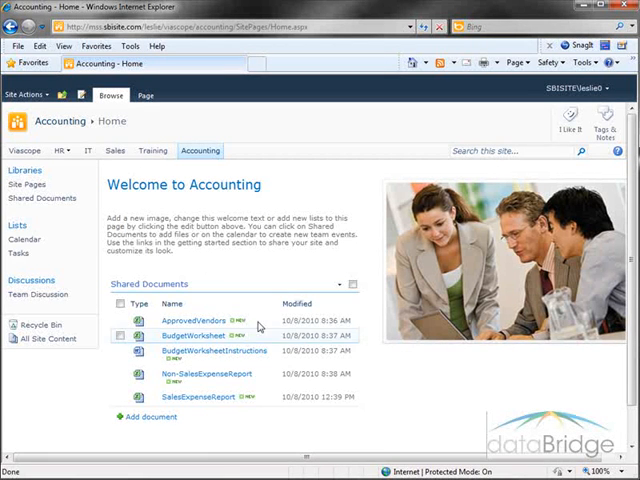
click(116, 152)
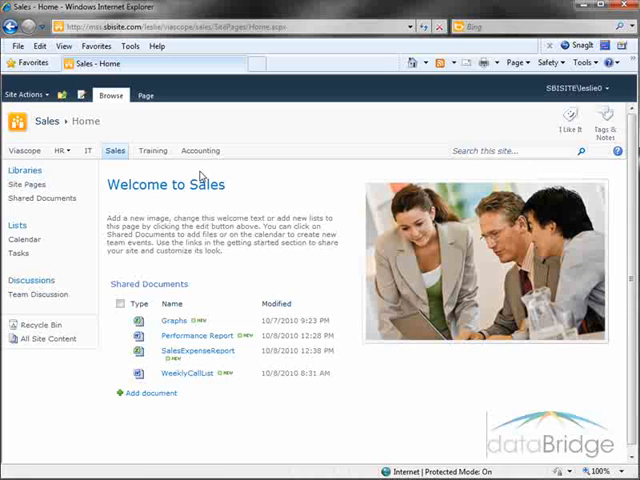
click(200, 152)
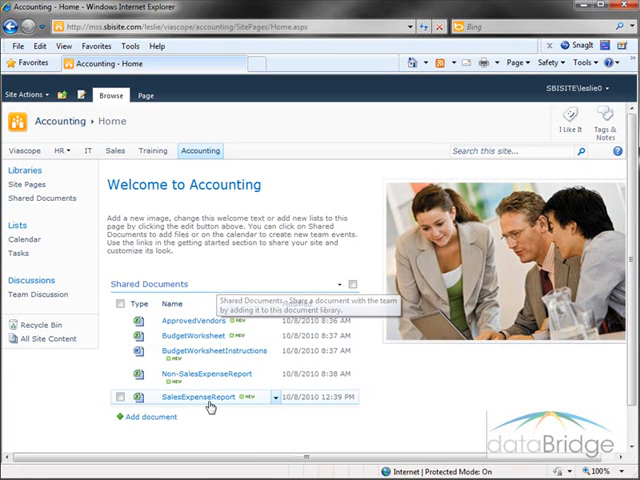
Step: Edit the original SalesExpenseReport in Excel, then save and close the workbook
click(192, 396)
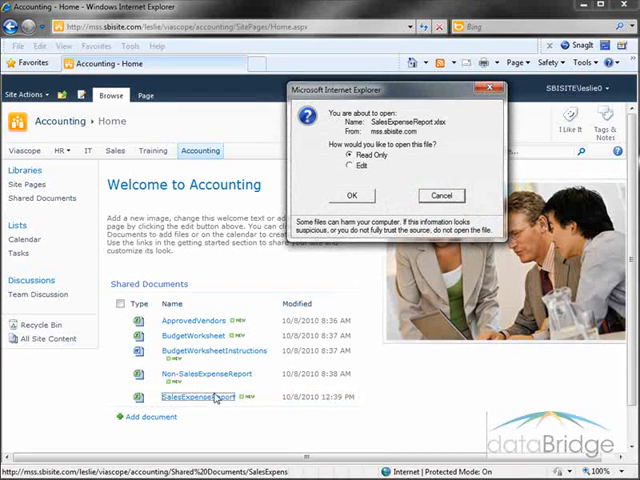
click(352, 194)
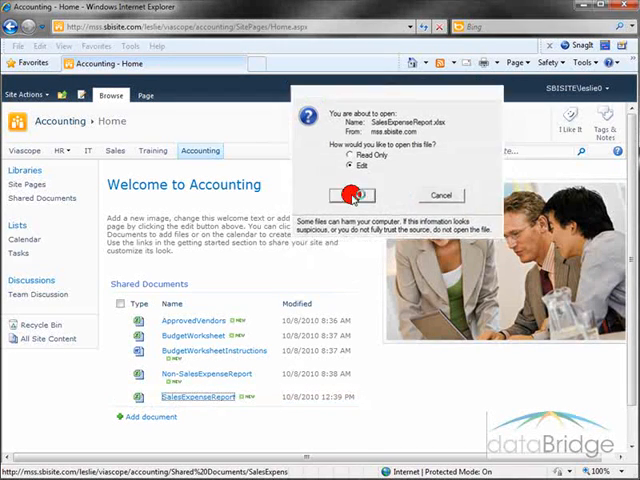
click(360, 194)
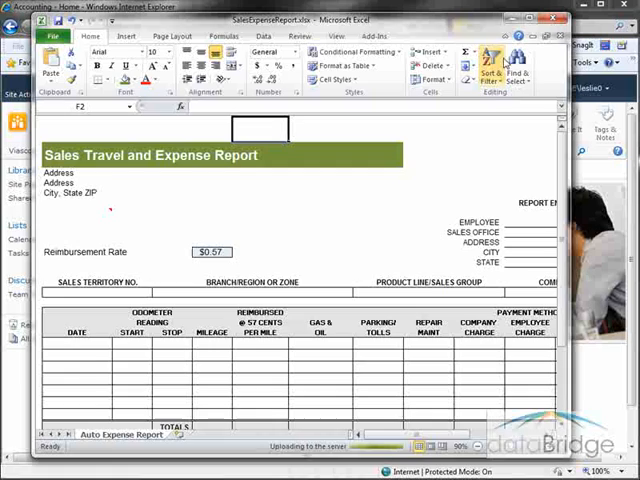
click(556, 16)
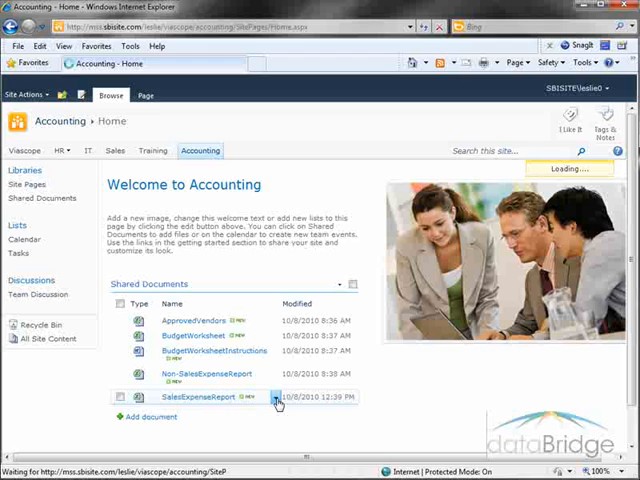
Step: Send SalesExpenseReport to Existing Copies with Select All ticked to update the Sales library copy
click(276, 396)
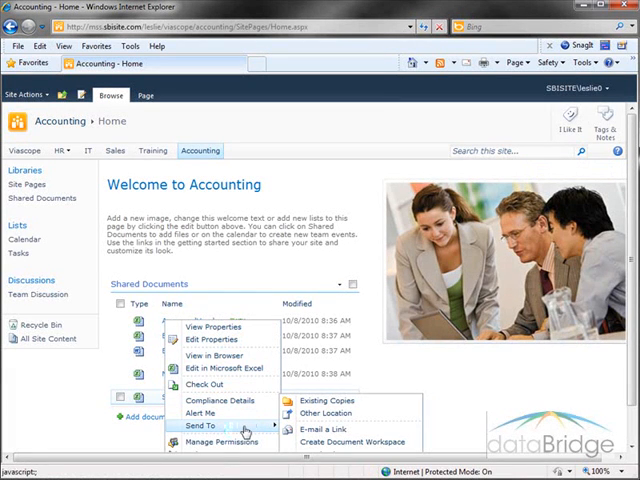
mouse_move(322, 400)
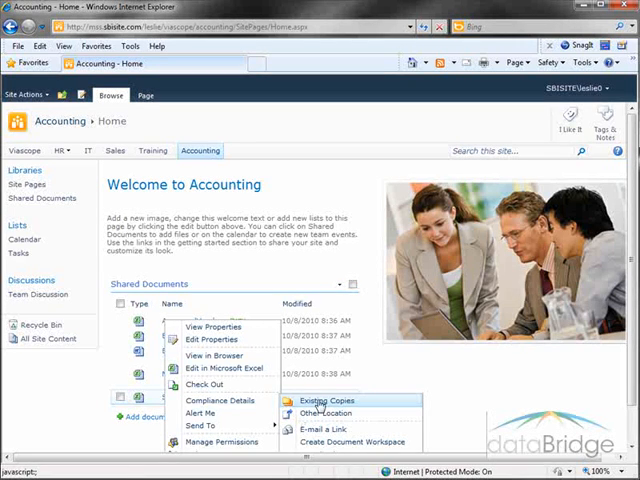
click(326, 400)
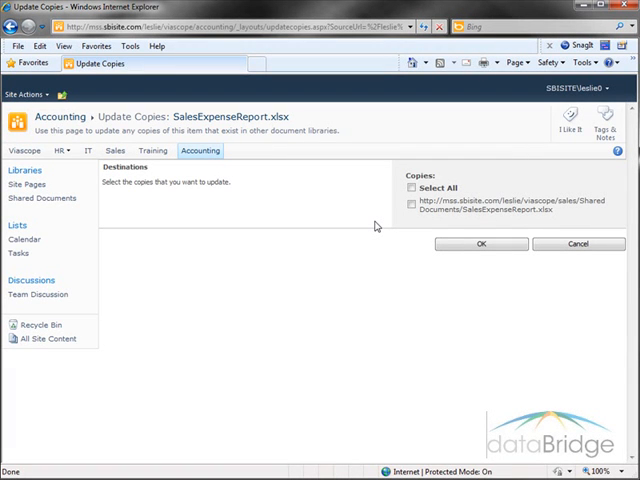
mouse_move(372, 224)
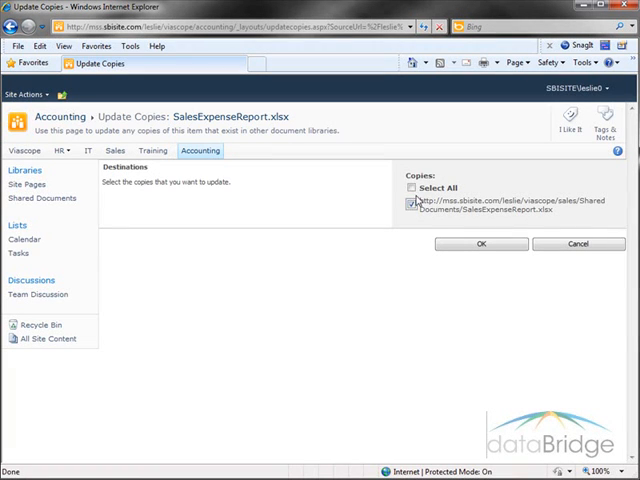
click(410, 188)
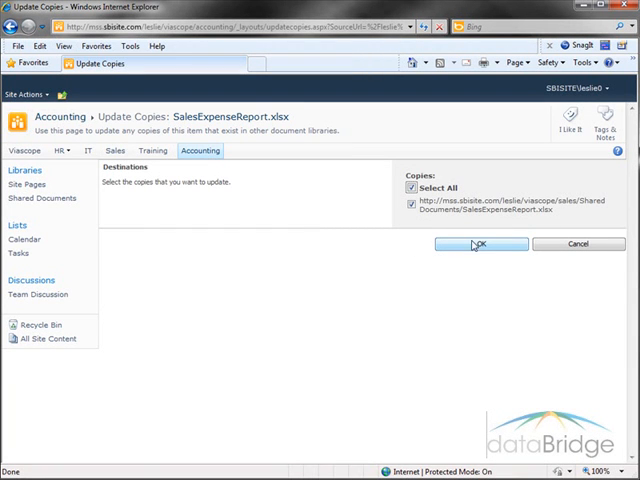
click(480, 244)
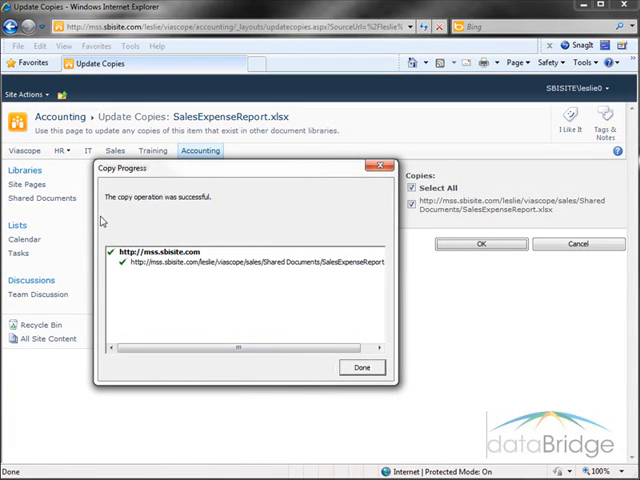
mouse_move(172, 212)
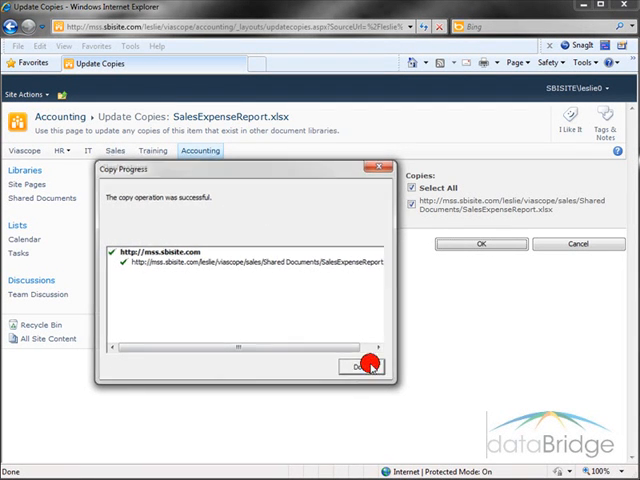
Step: Dismiss the Copy Progress report after the update succeeds
click(360, 364)
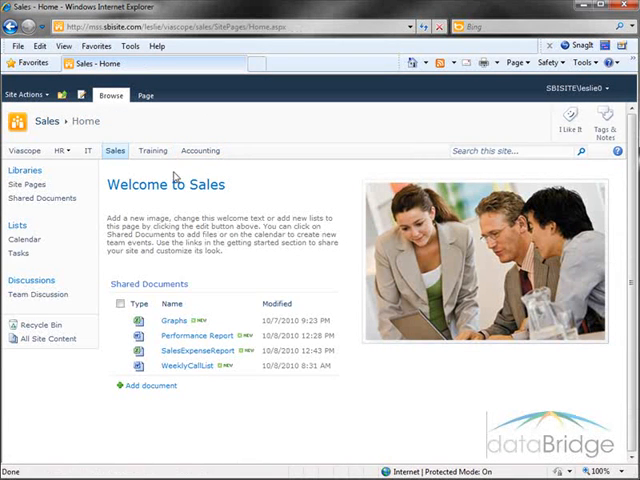
mouse_move(212, 264)
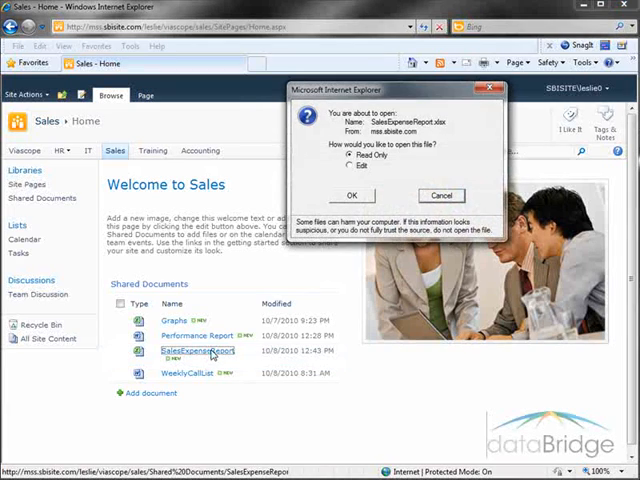
Step: View the Sales copy of SalesExpenseReport read-only in Excel to confirm the update
click(352, 196)
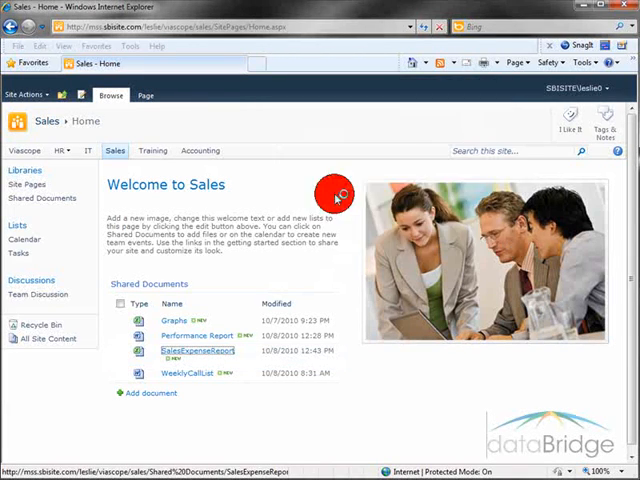
click(196, 350)
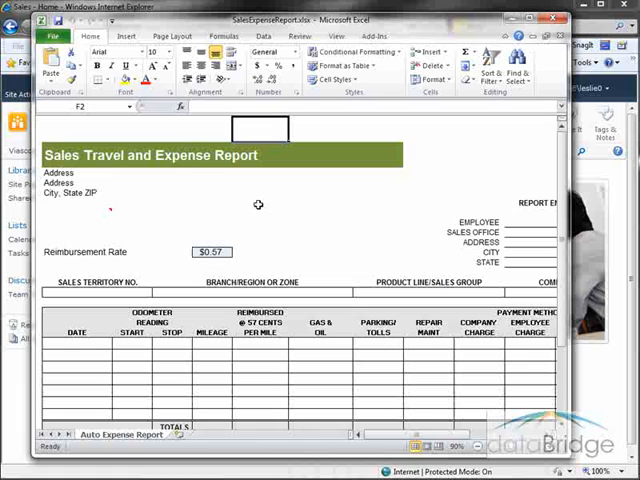